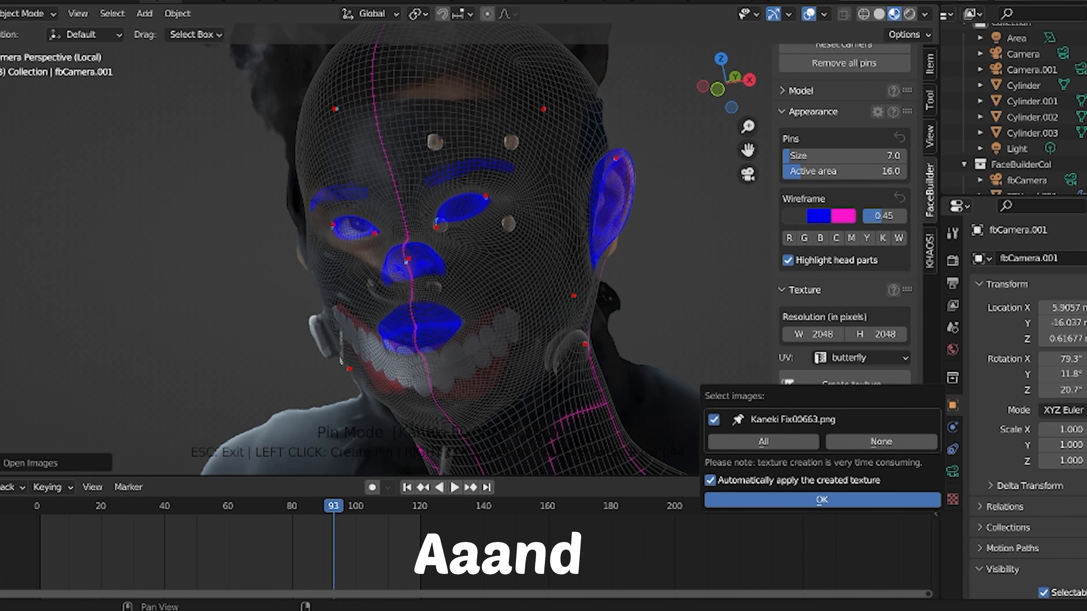
Step: Generate the FaceBuilder face texture and add a hair particle system combed into long strands
left_click(821, 500)
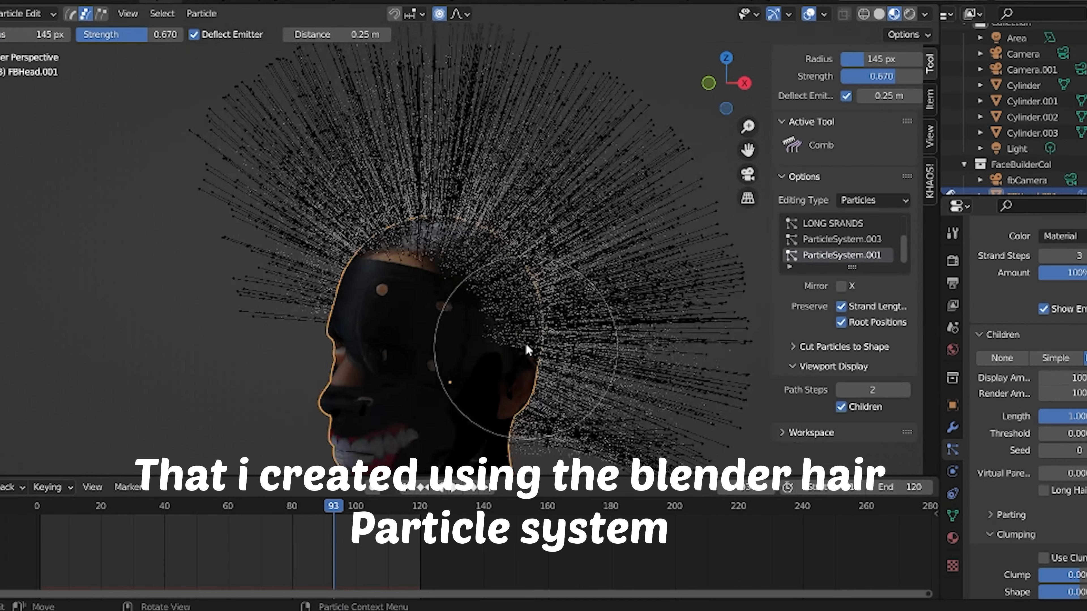
left_click(24, 13)
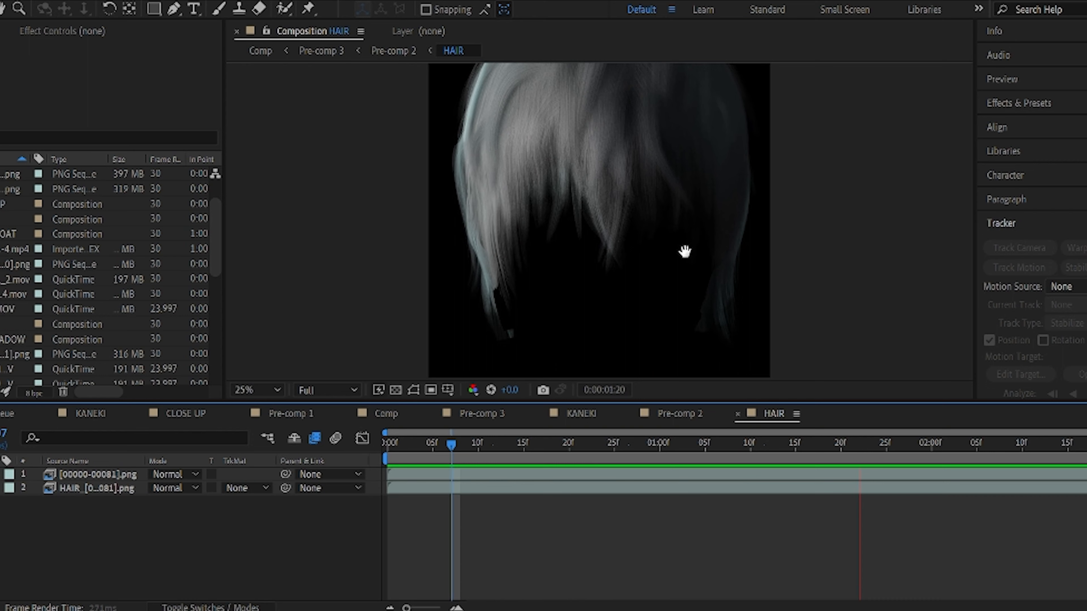
Step: Place the HAIR precomp layer above the footage layers in Pre-comp 2
left_click(687, 444)
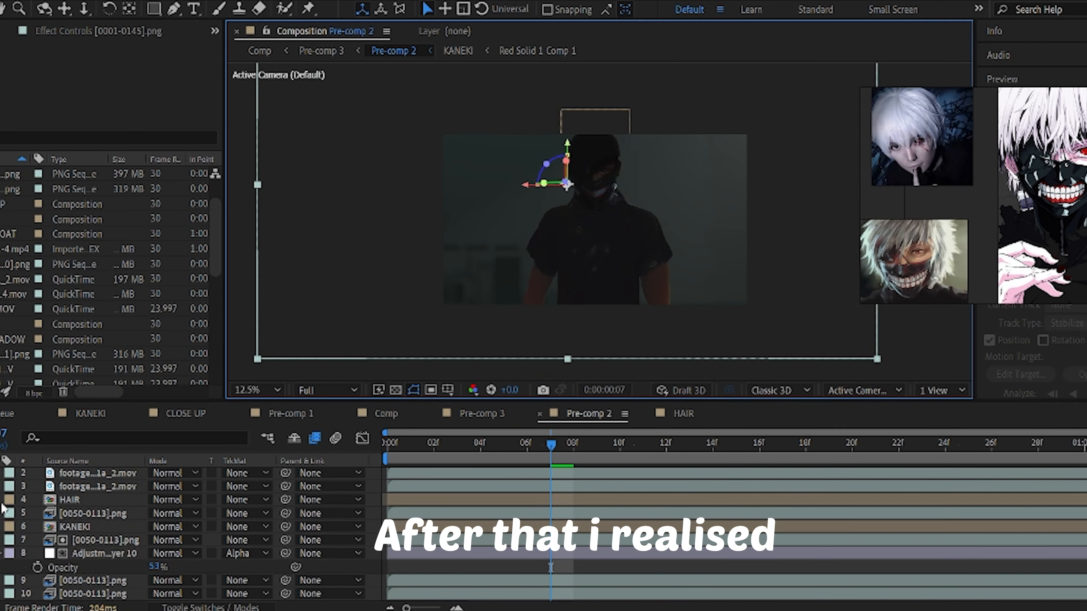
left_click(72, 499)
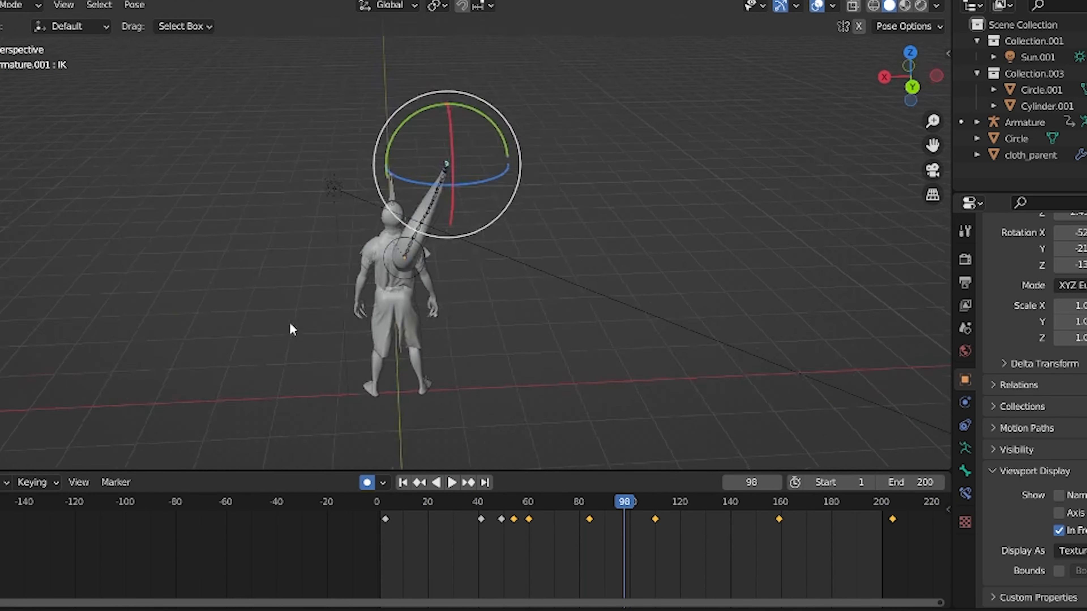
Step: Insert another keyframe for the posed tentacle armature on the timeline
left_click(660, 501)
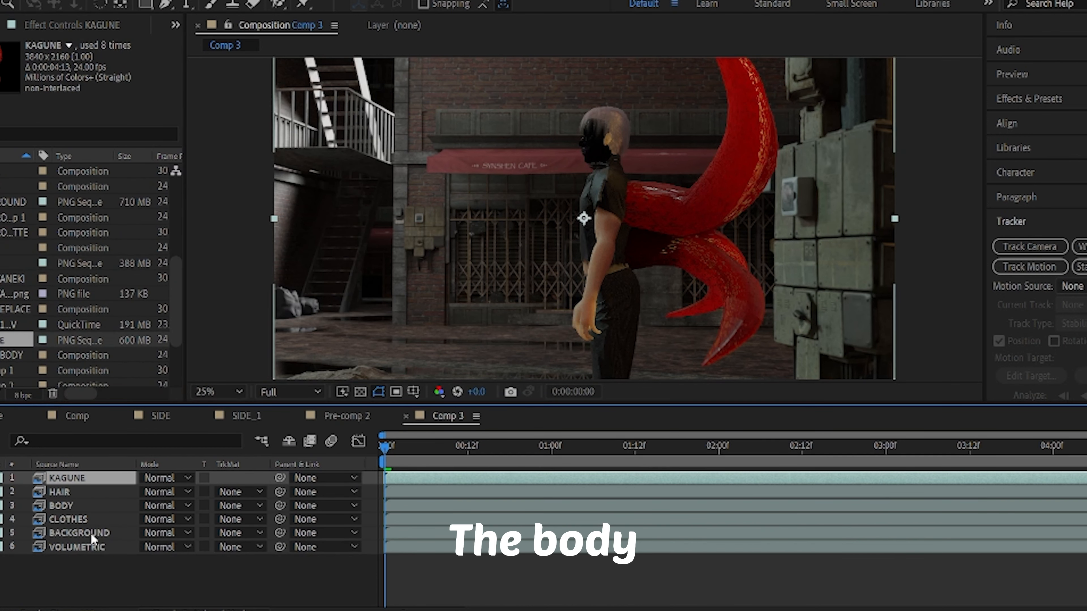
Step: Bring up the context menu on the selected KAGUNE, HAIR, BODY and CLOTHES layers to Pre-compose them
right_click(68, 519)
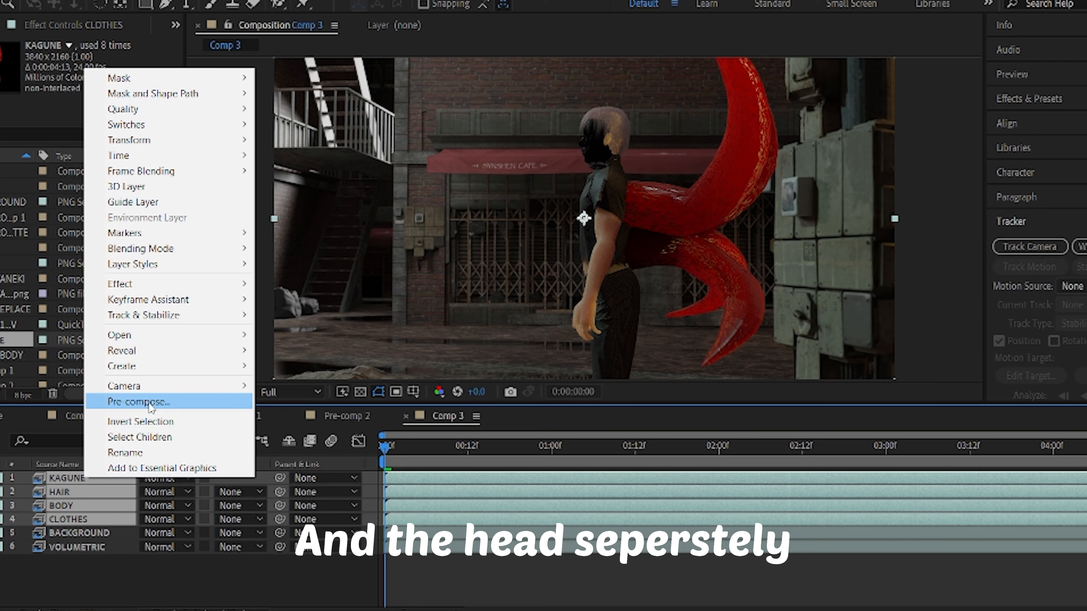